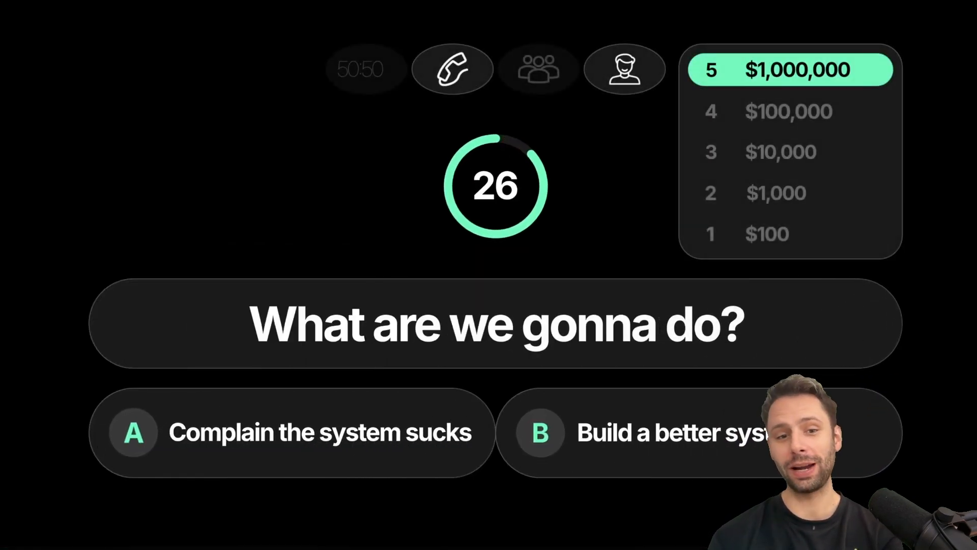
- Select the idOS project tab to show the idOS Leaderboard with Spotlight links
click(673, 432)
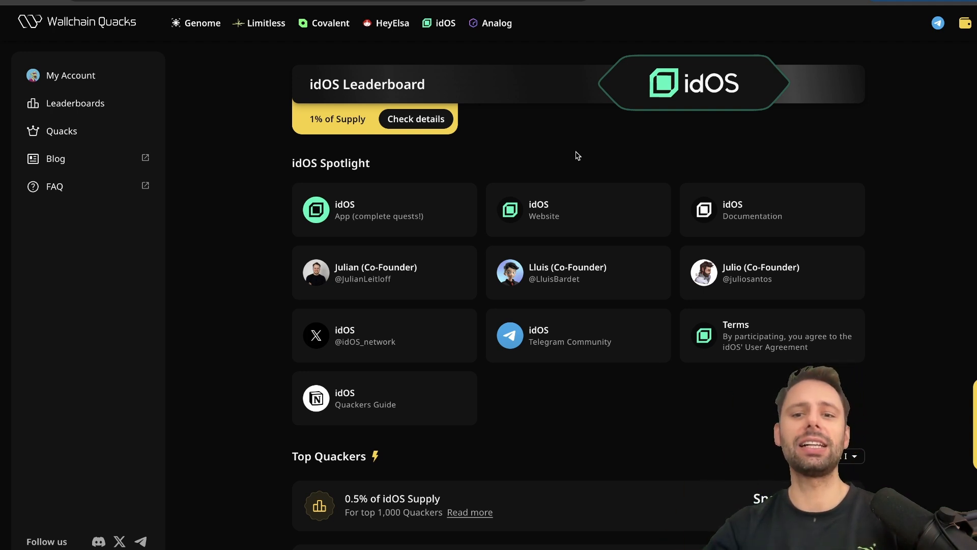
- Scroll the idOS page to bring up the Tweet helper's IDOS Token explanation
scroll(down, 3)
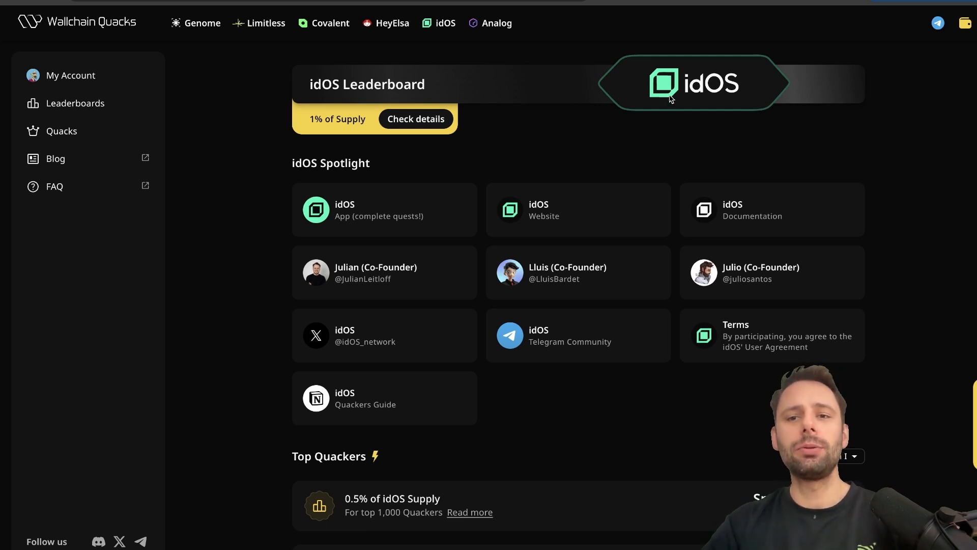
scroll(down, 3)
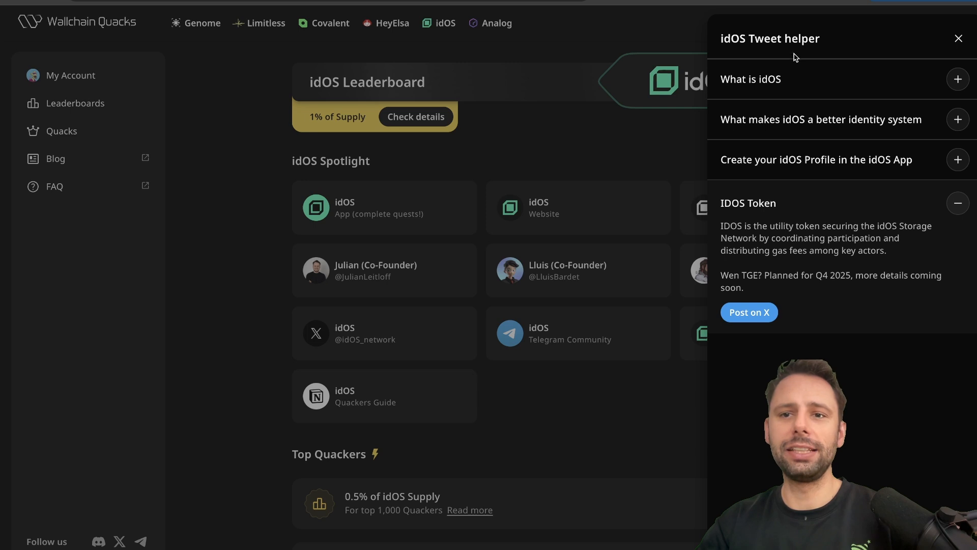
- Expand 'What is idOS' in the Tweet helper panel to show its explanation
click(750, 79)
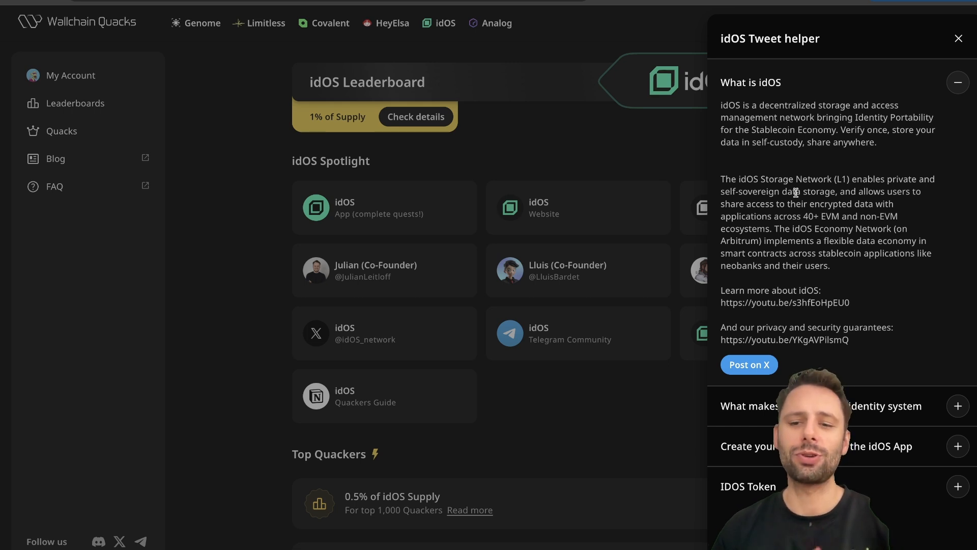
mouse_move(775, 171)
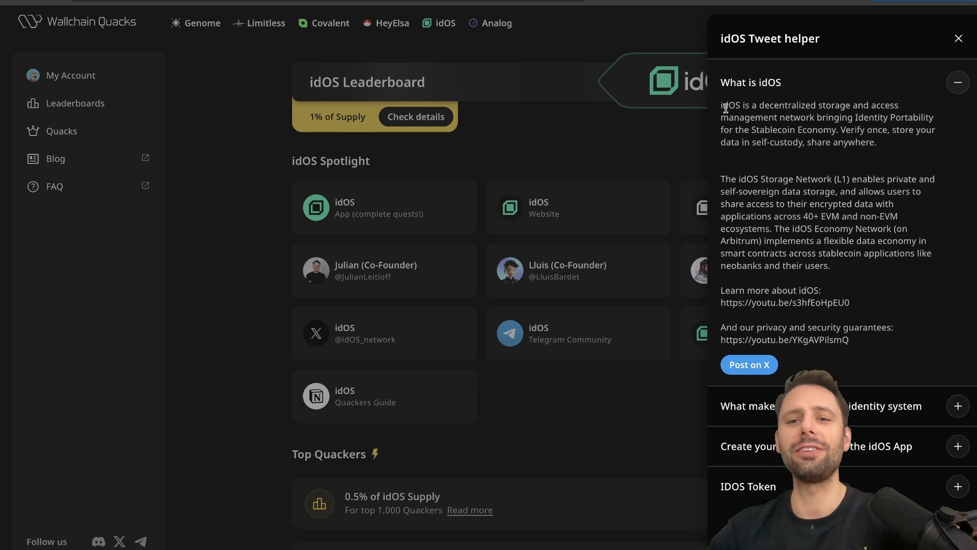
mouse_move(809, 153)
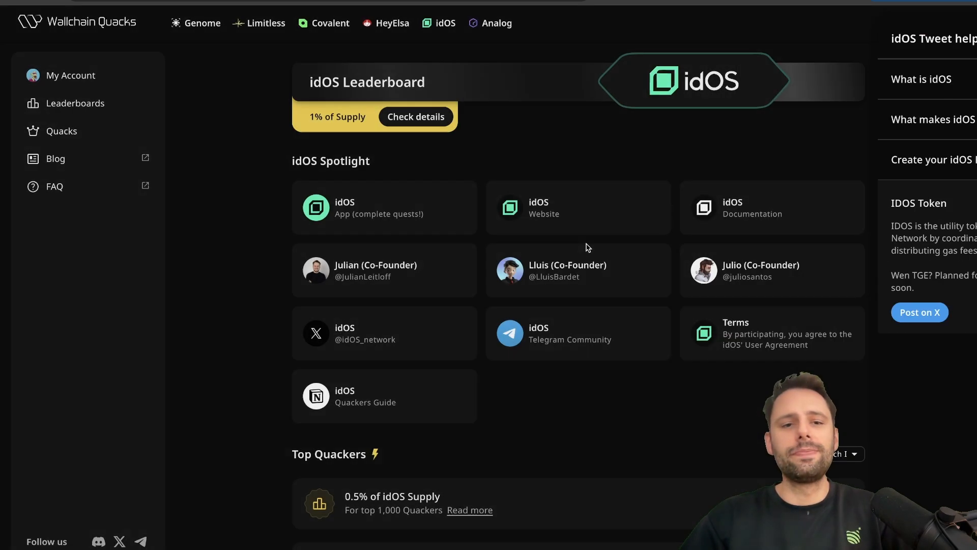
scroll(down, 3)
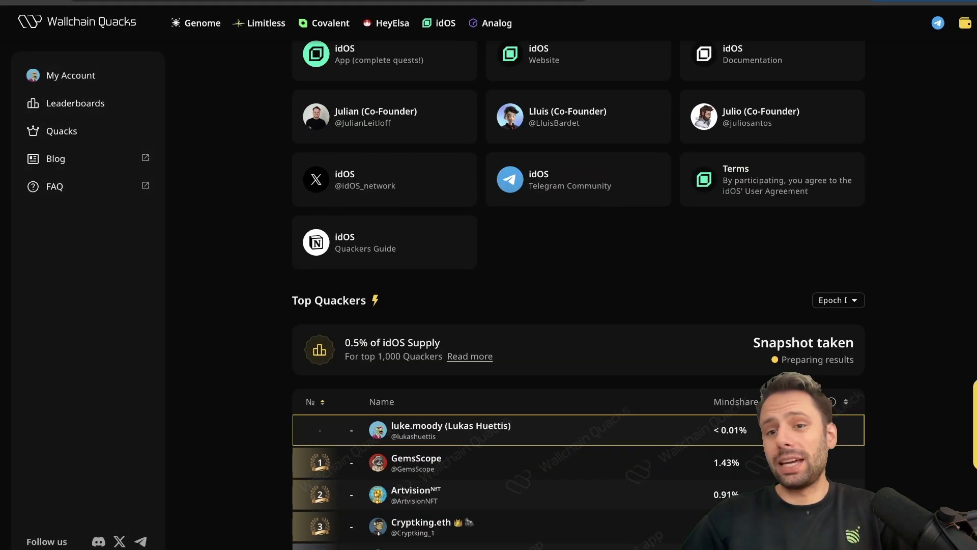
click(837, 300)
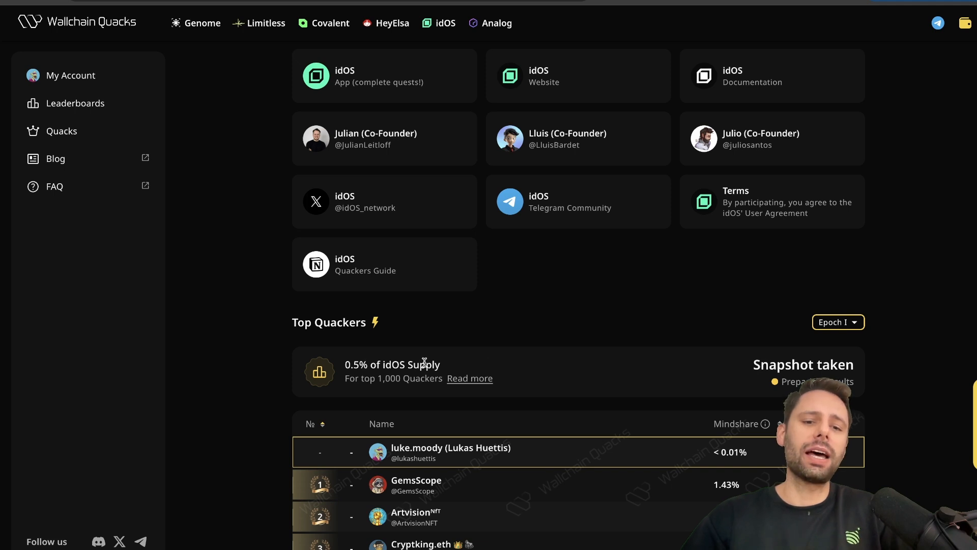
scroll(down, 3)
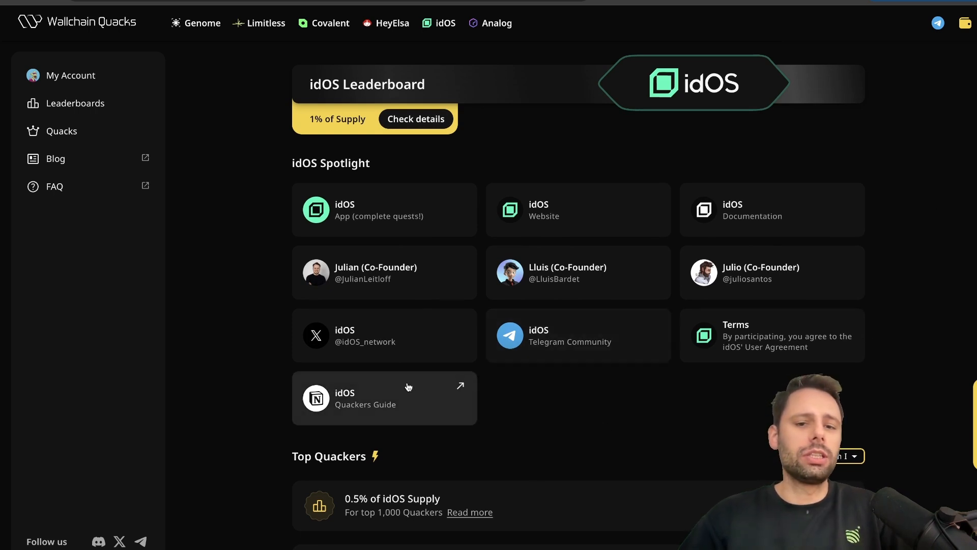
mouse_move(450, 396)
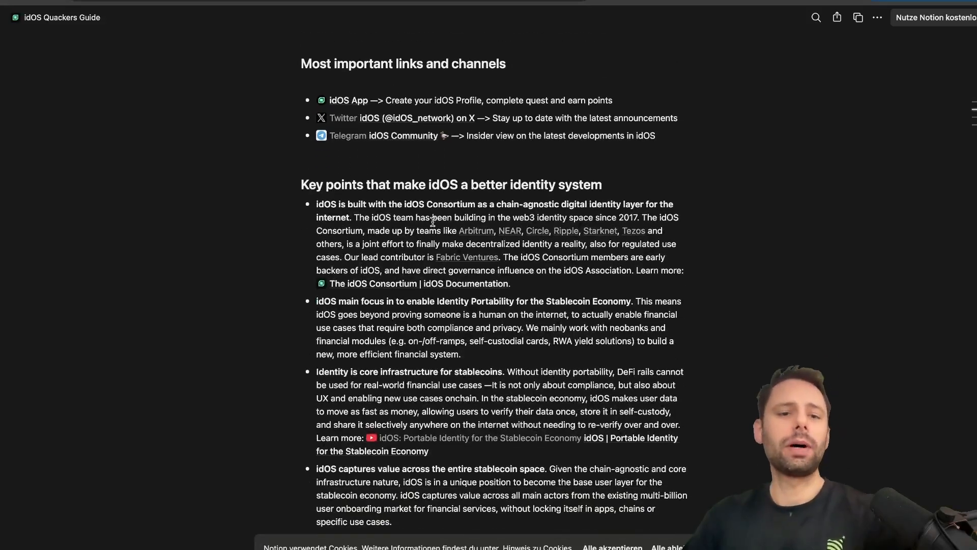
- Scroll through the Quackers Guide's key points, content ideas and More materials sections
scroll(down, 3)
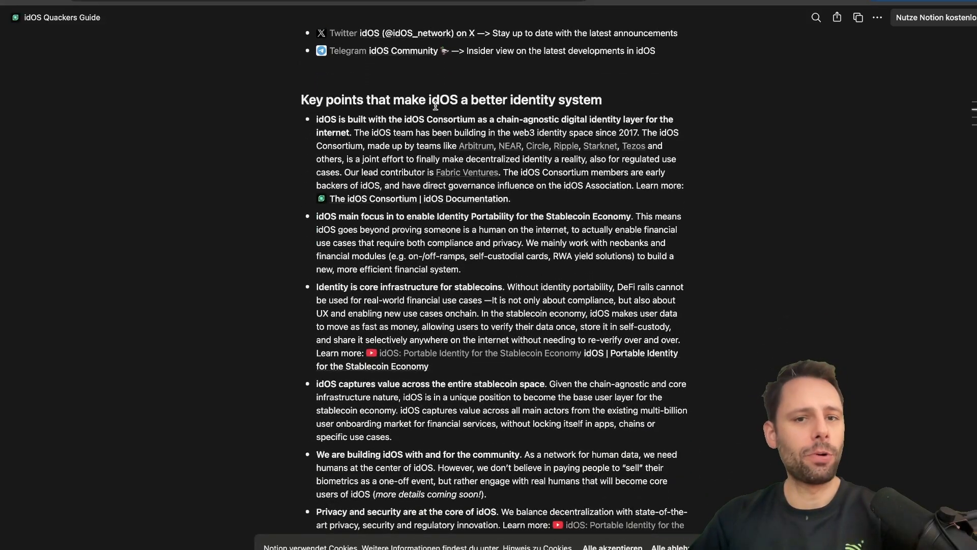
scroll(down, 3)
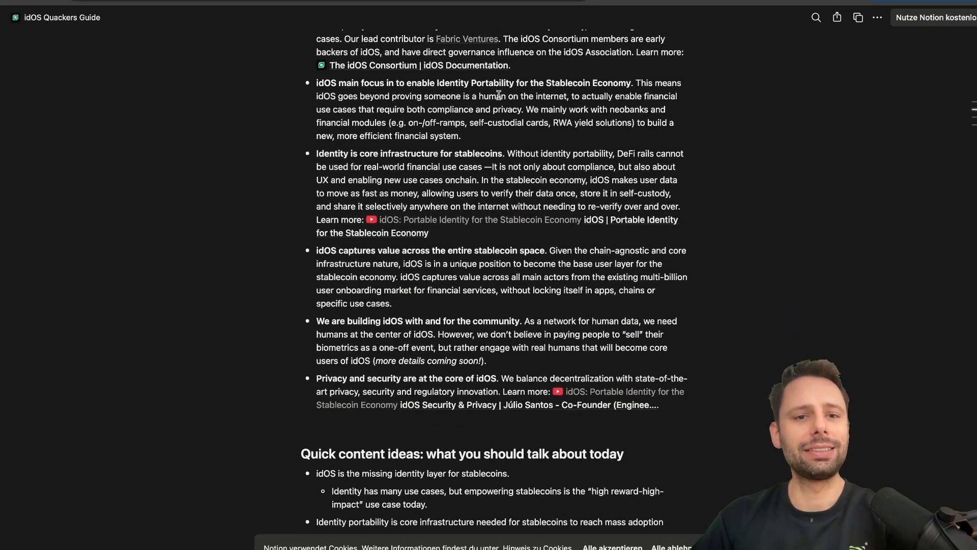
scroll(down, 3)
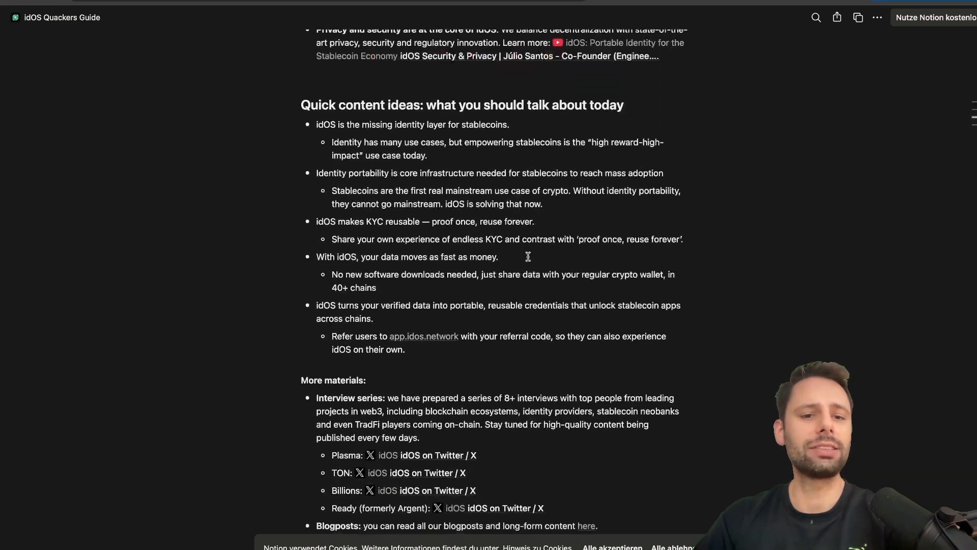
scroll(down, 3)
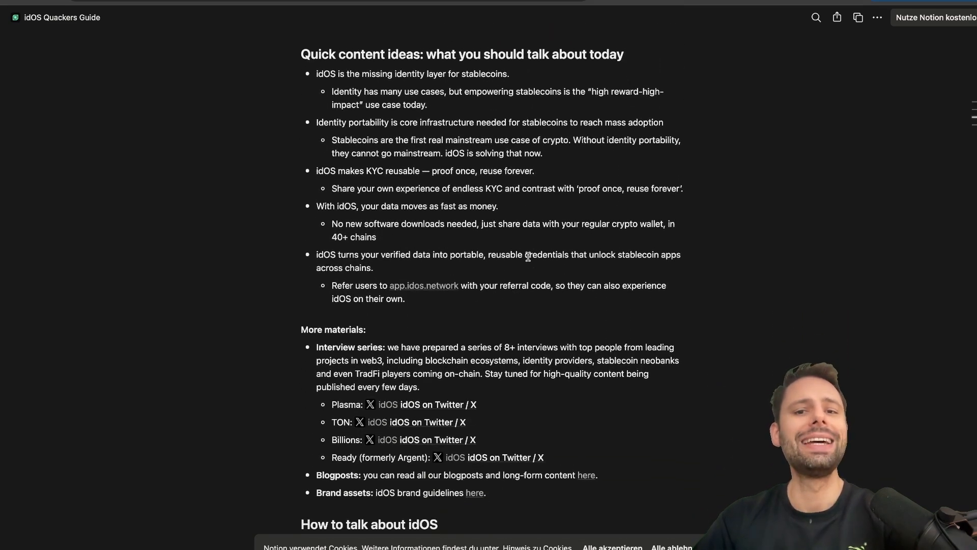
scroll(down, 3)
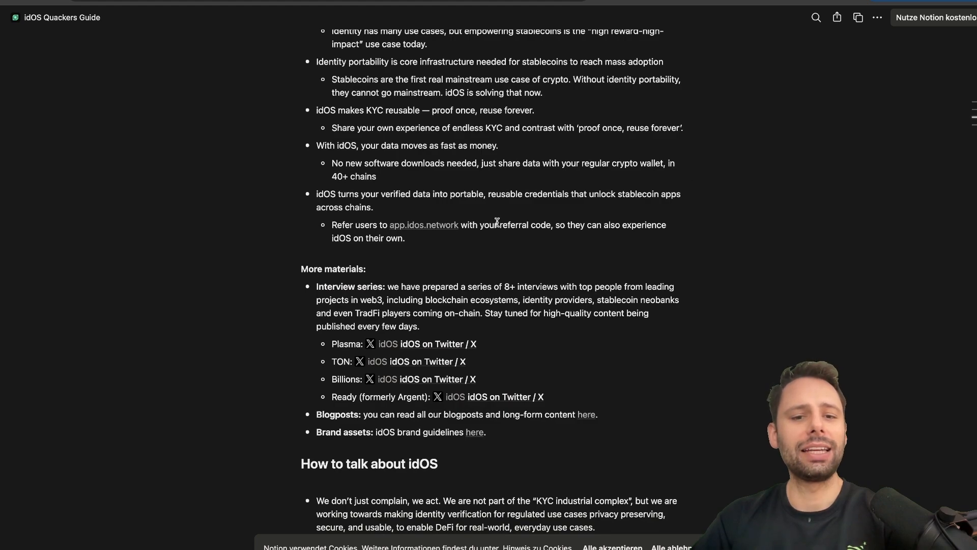
scroll(down, 3)
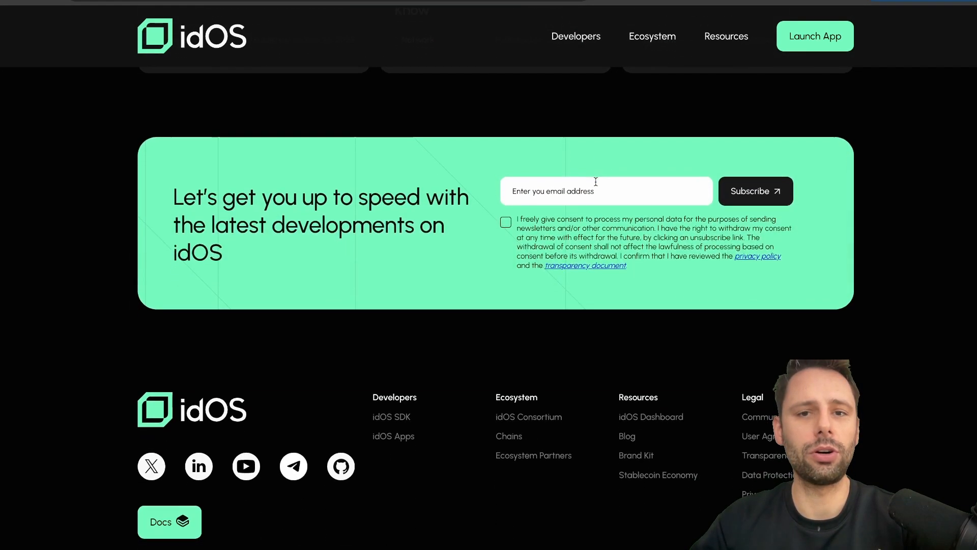
- Scroll the idOS homepage to the Blogs and Research article cards
scroll(up, 3)
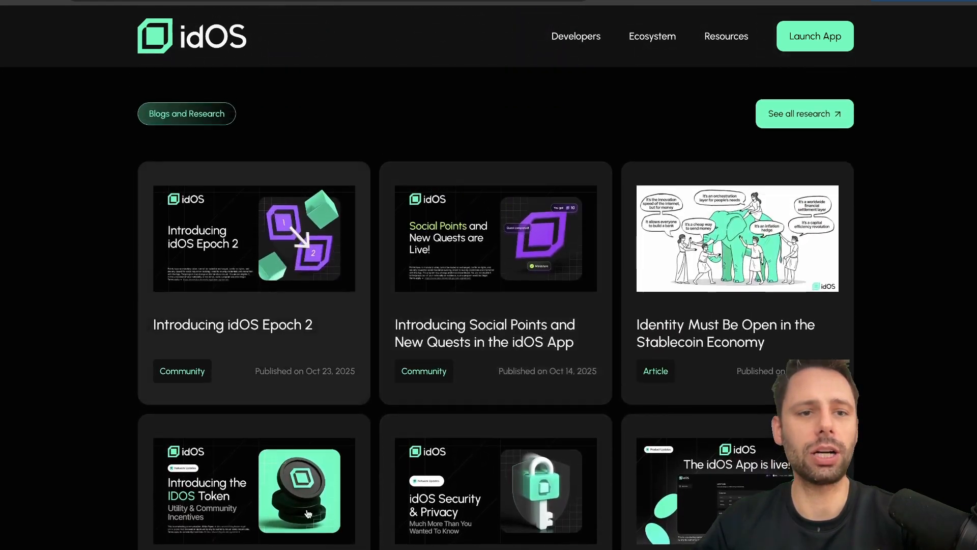
scroll(down, 3)
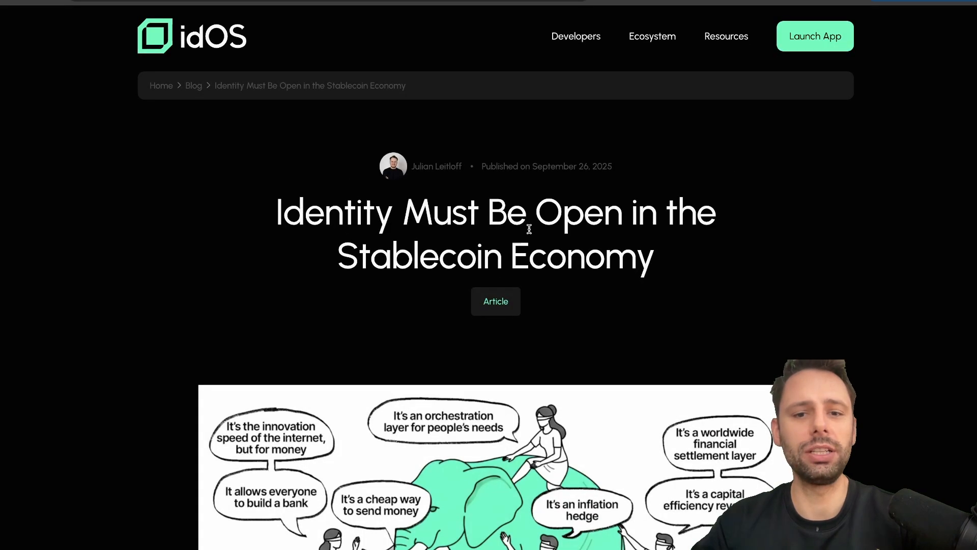
- Scroll the article past 'The Digital Identity Explosion' to 'Open source won before'
scroll(down, 3)
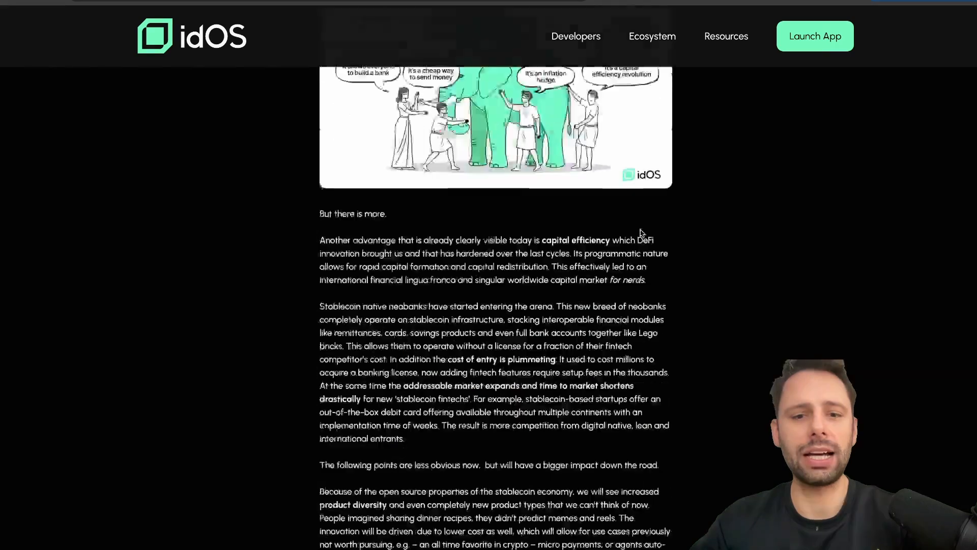
scroll(down, 3)
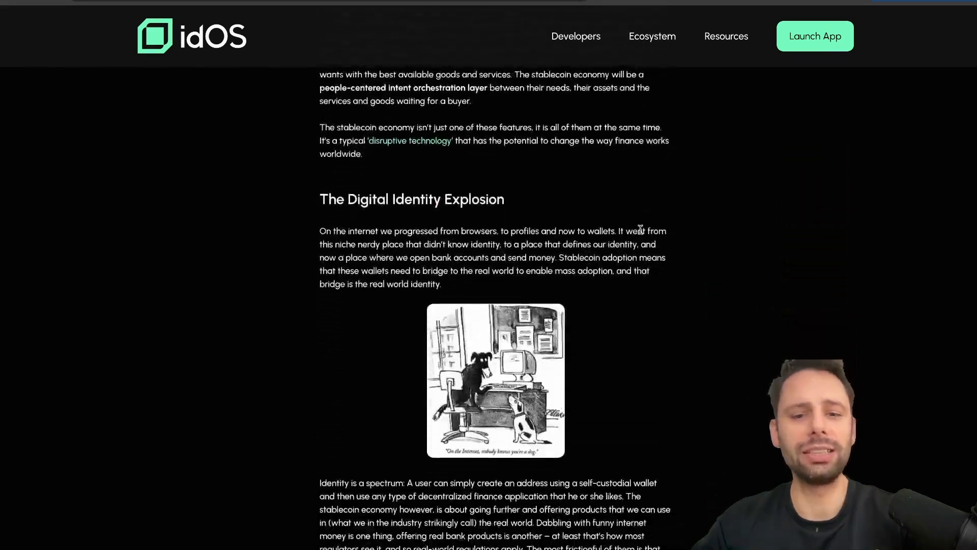
scroll(down, 3)
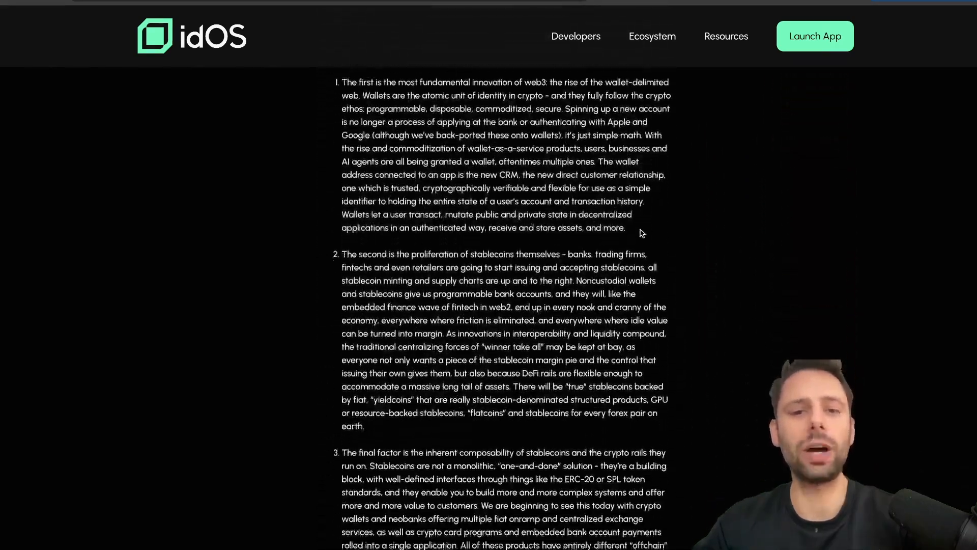
scroll(down, 3)
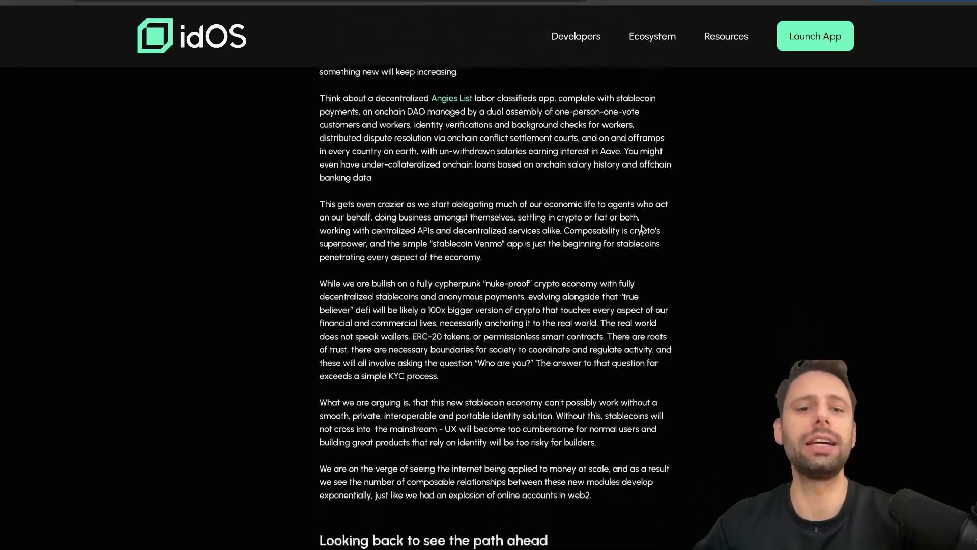
scroll(down, 3)
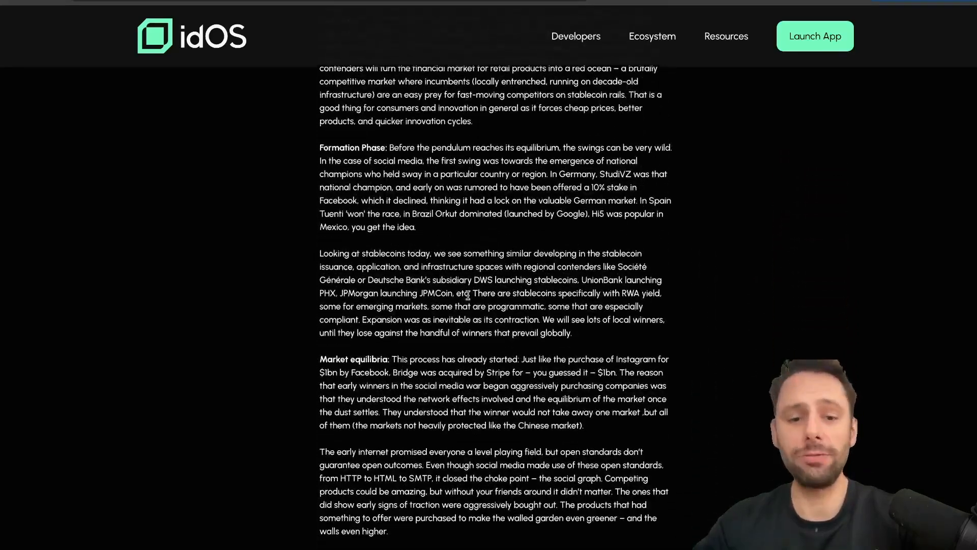
scroll(down, 3)
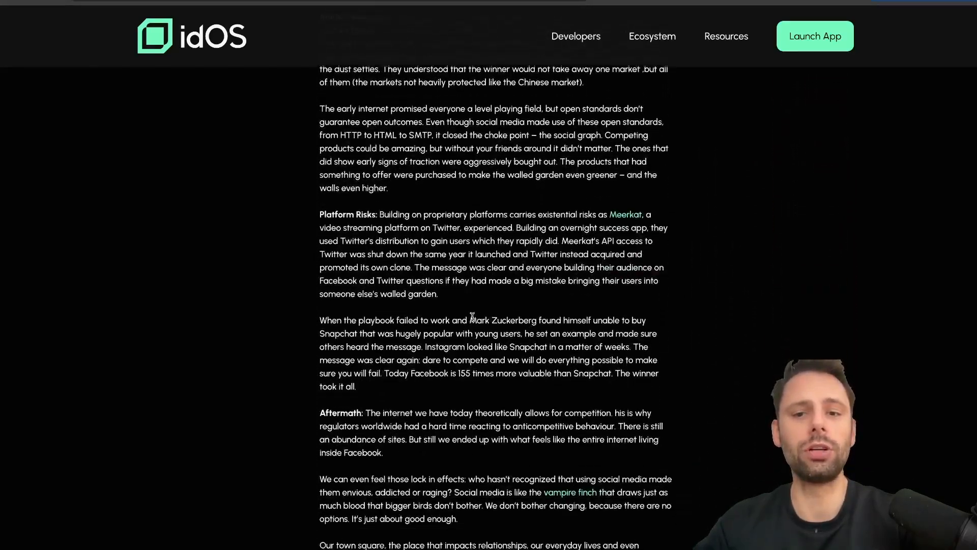
scroll(down, 3)
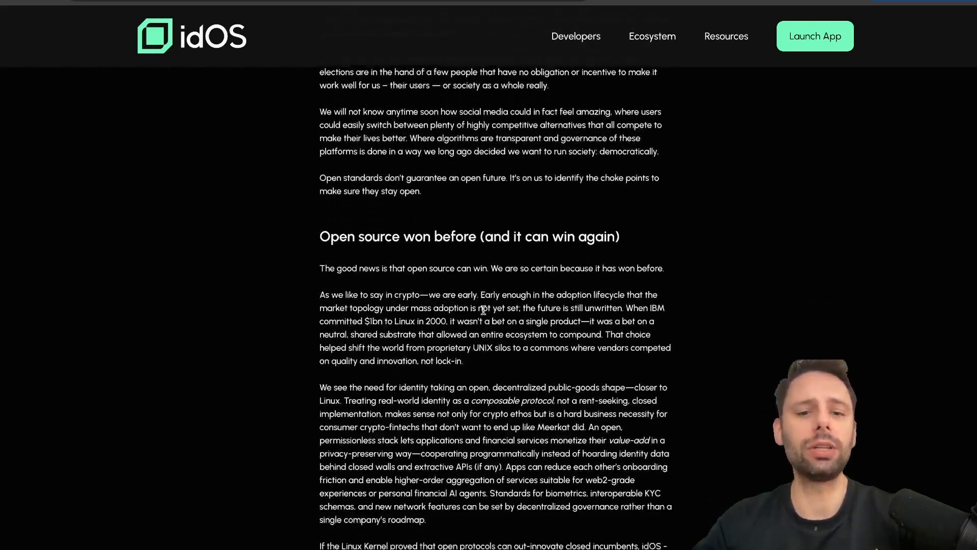
scroll(down, 3)
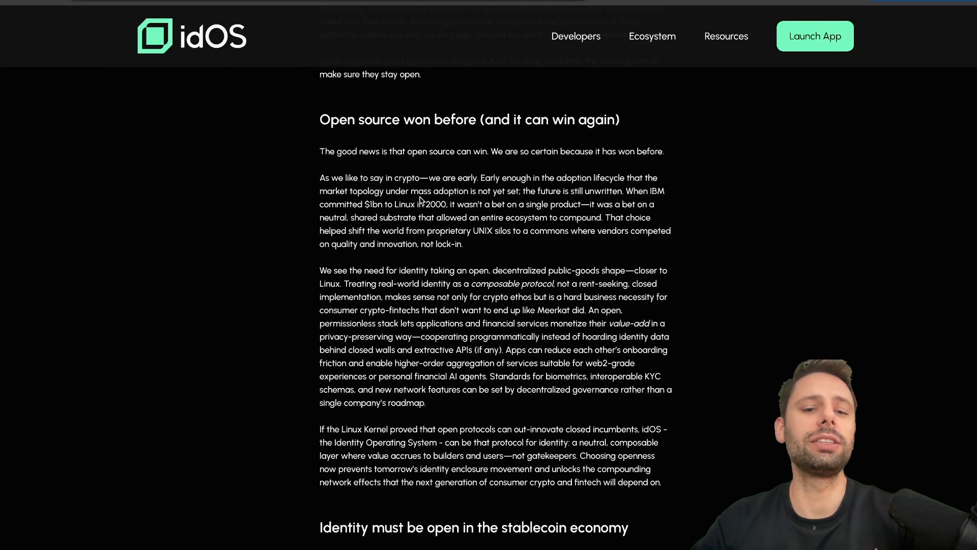
scroll(down, 3)
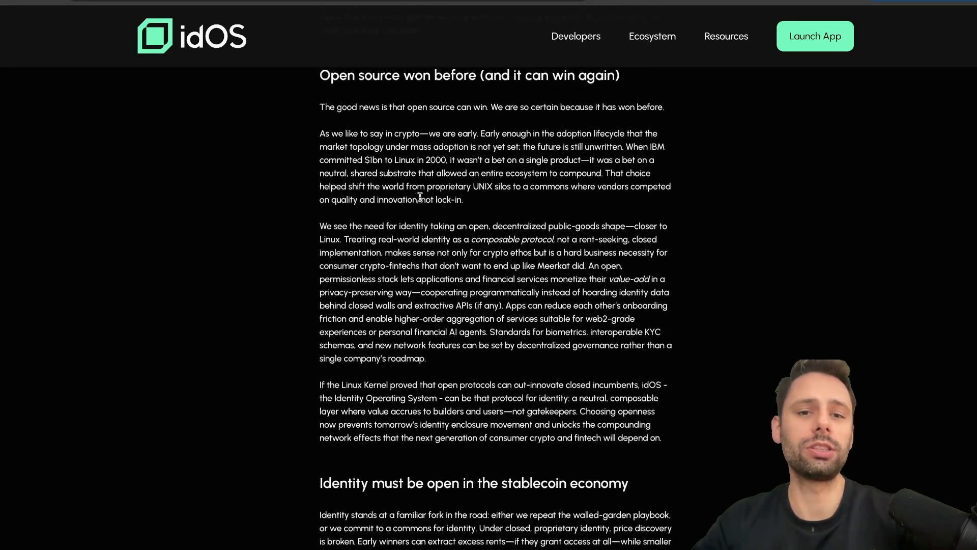
scroll(down, 3)
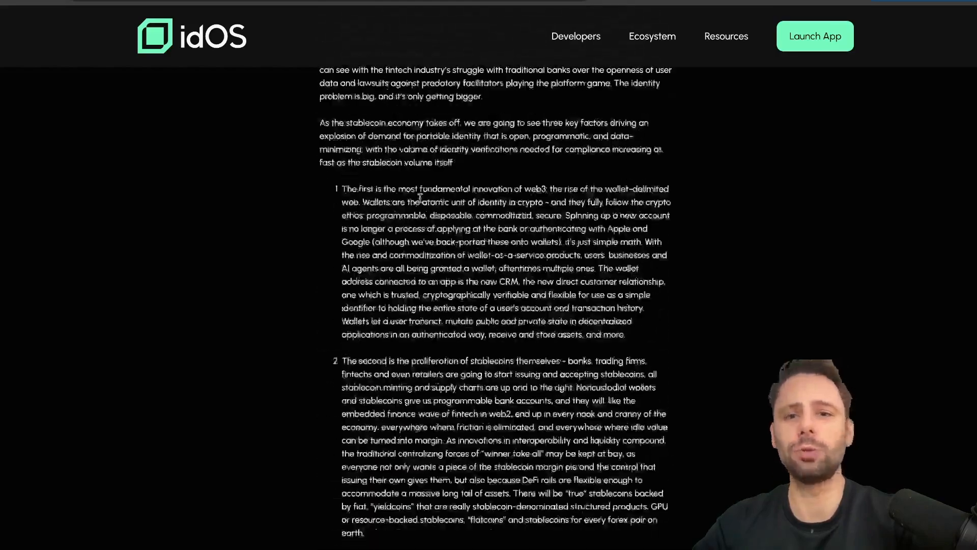
- Scroll back to the elephant illustration and 'Identity Must Be Open in the Stablecoin Economy' title
scroll(down, 3)
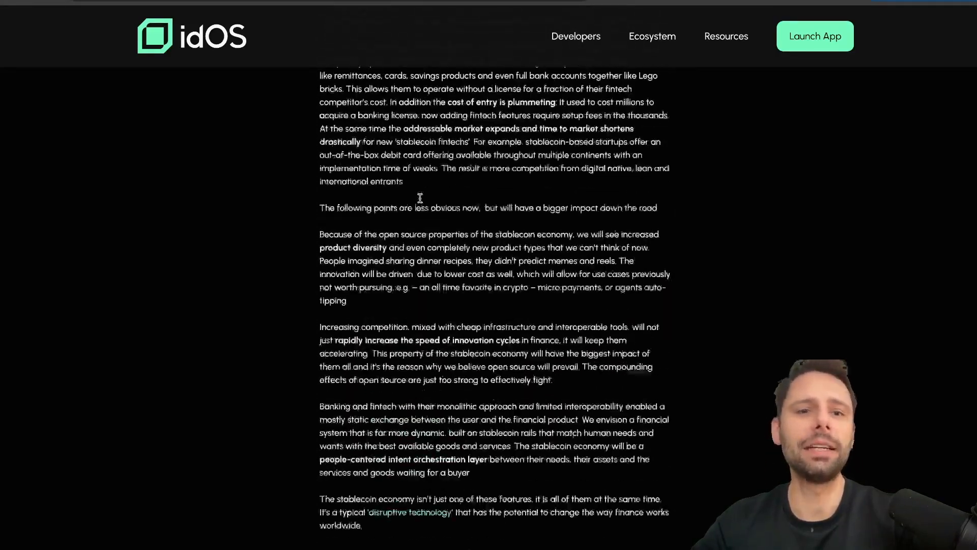
scroll(up, 3)
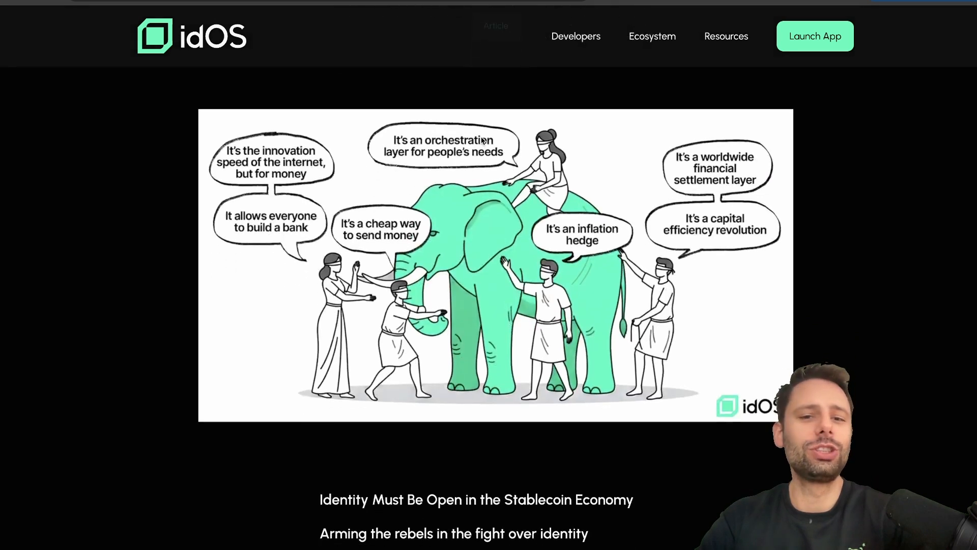
scroll(down, 3)
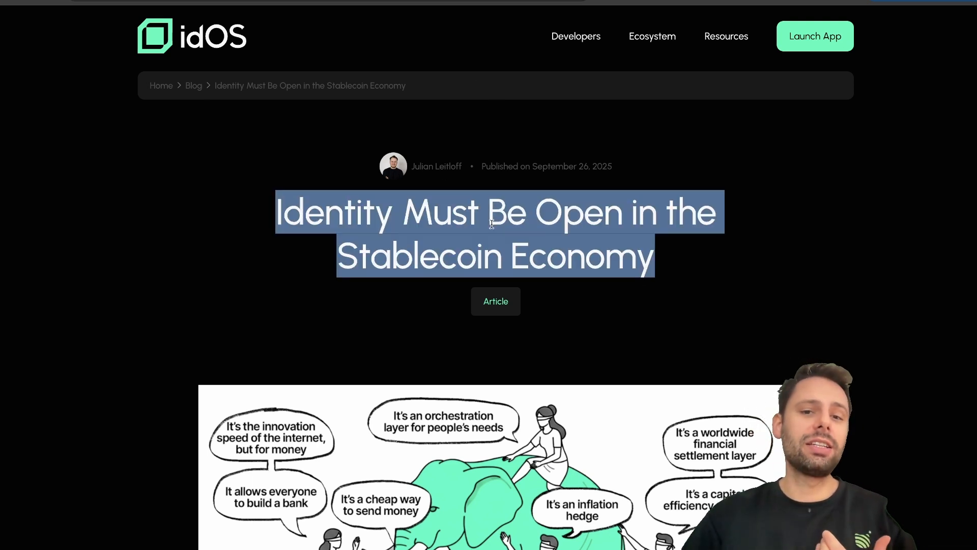
click(495, 311)
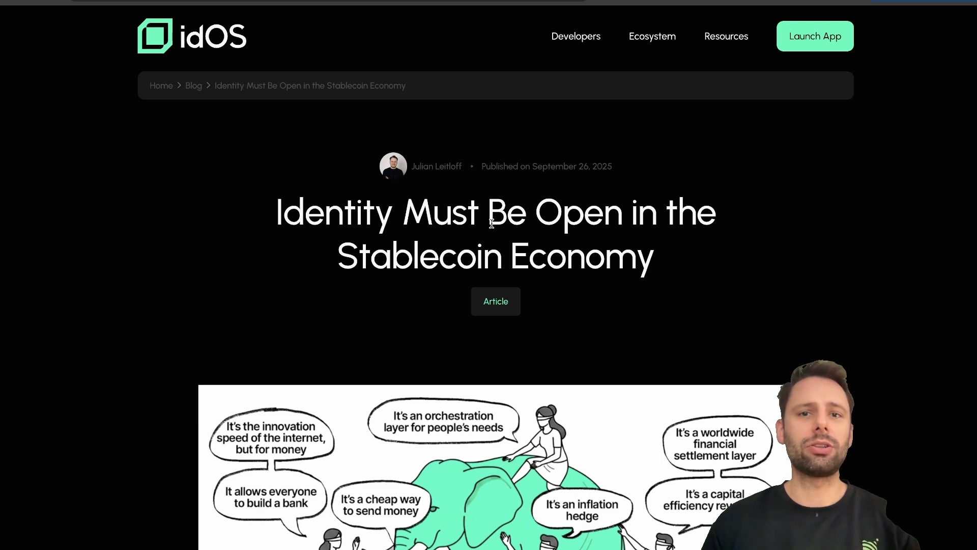
mouse_move(814, 30)
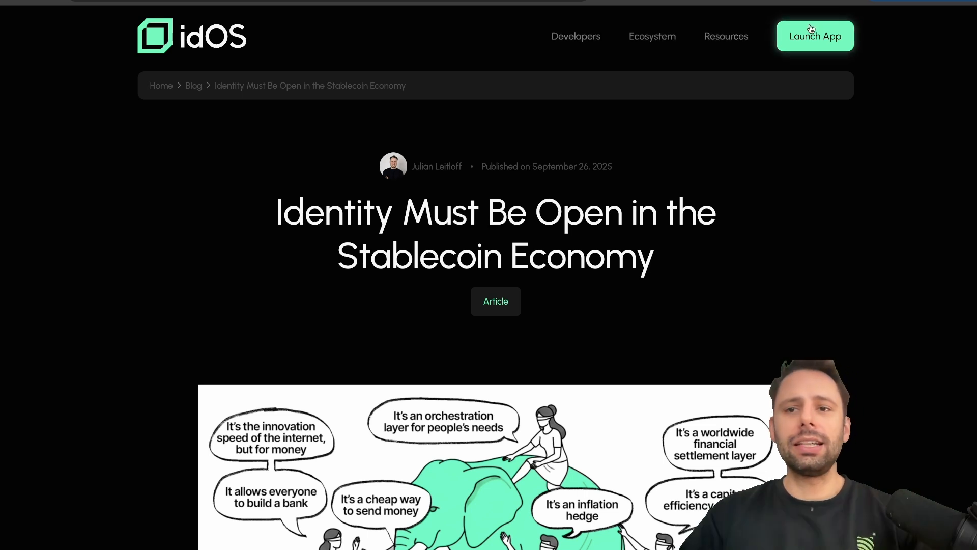
- Launch the idOS app and approve connecting an EVM wallet
click(814, 35)
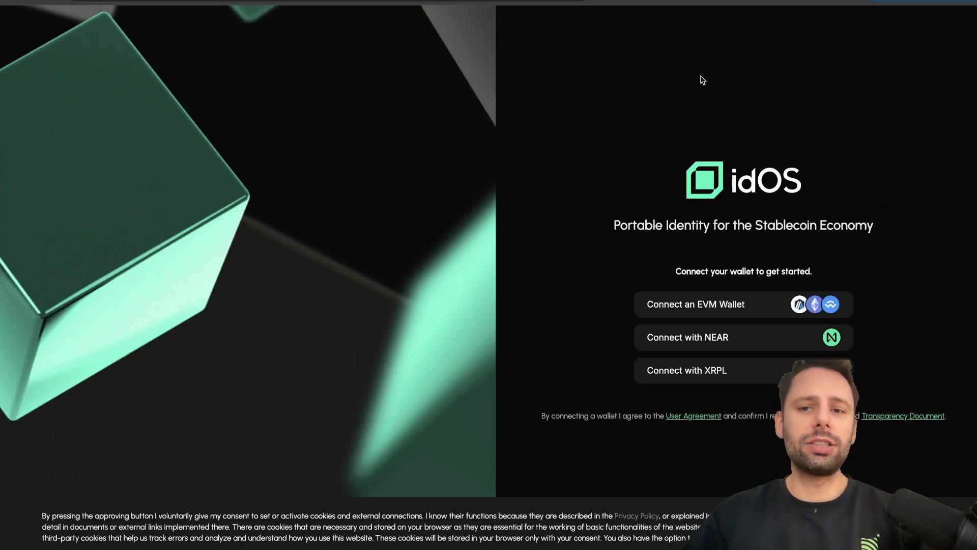
click(696, 304)
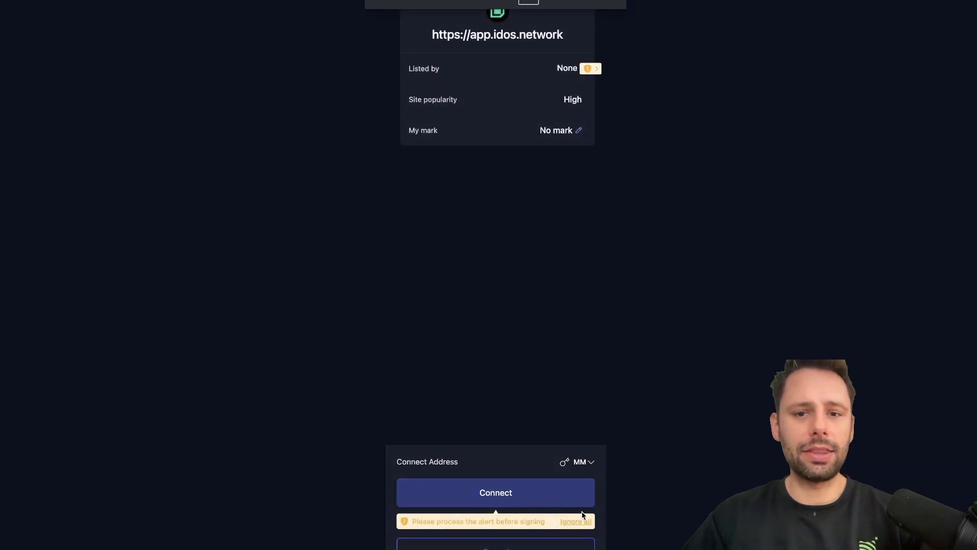
click(496, 493)
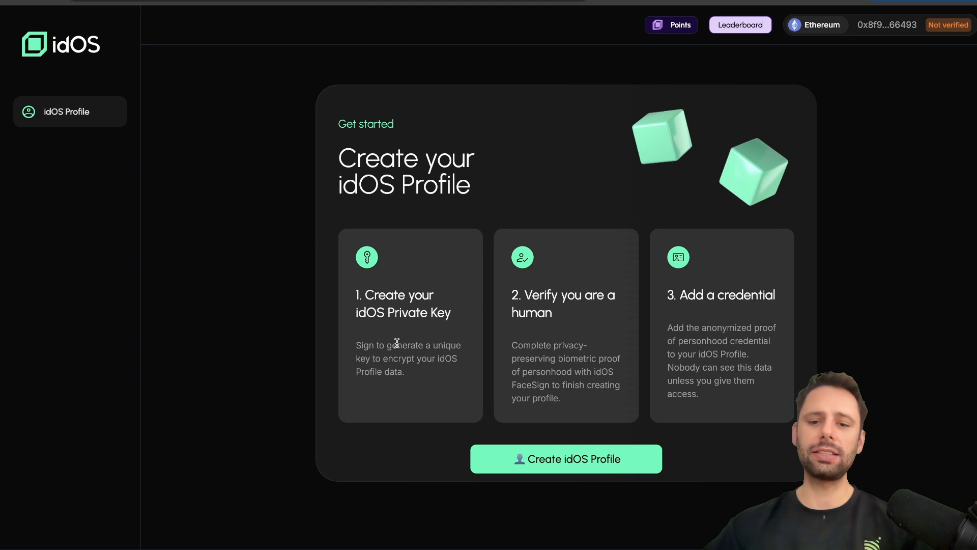
mouse_move(560, 297)
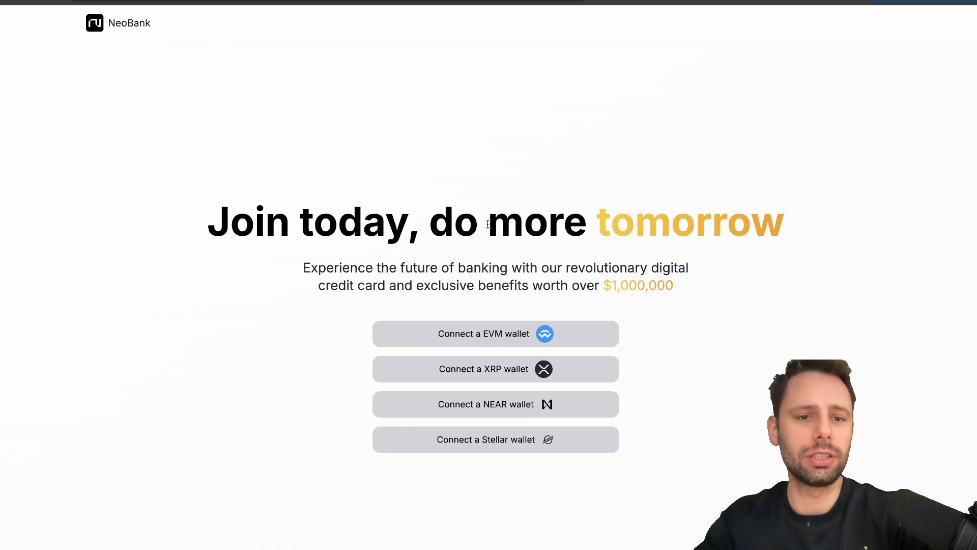
- Connect an EVM wallet to NeoBank and approve it in the wallet extension
click(495, 334)
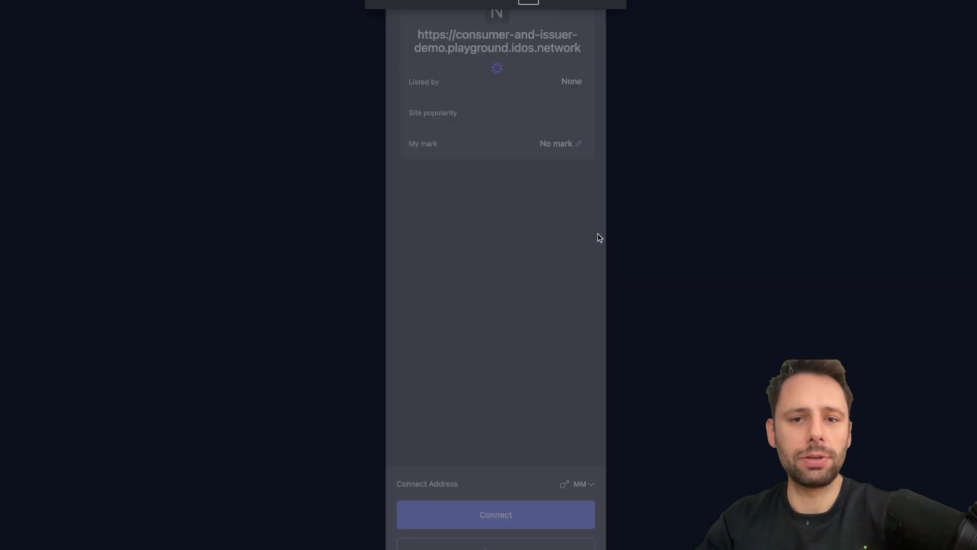
click(495, 514)
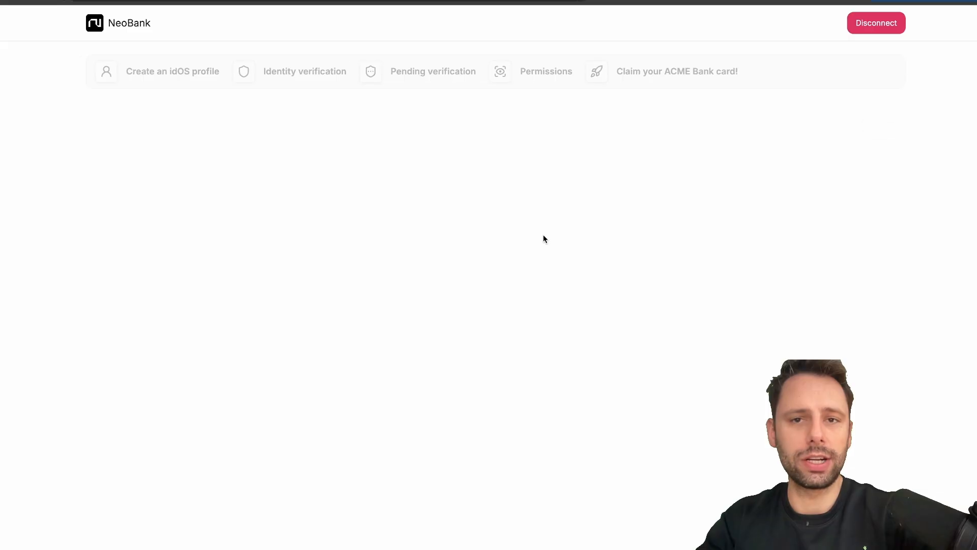